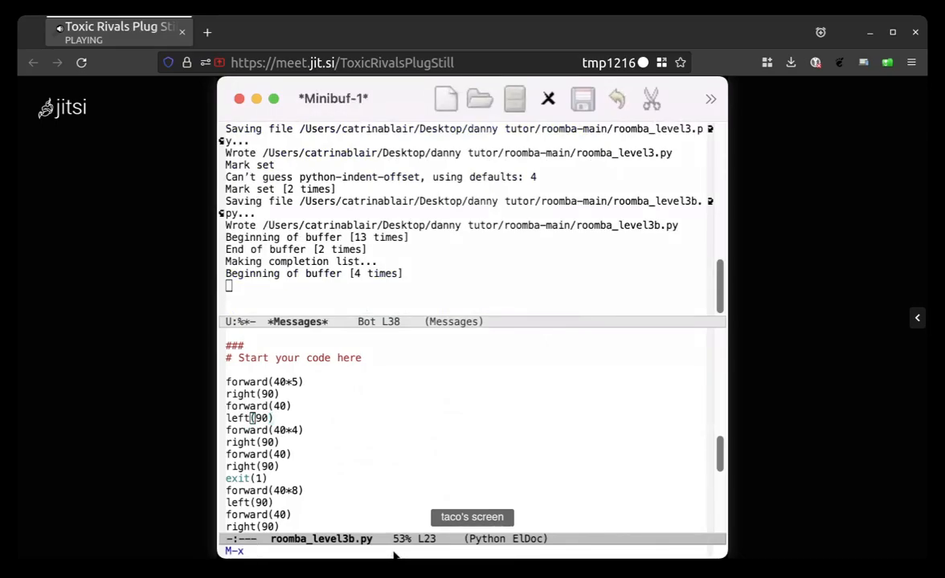
- Enable display-line-numbers-mode so roomba_level3b.py shows line numbers
type("disp")
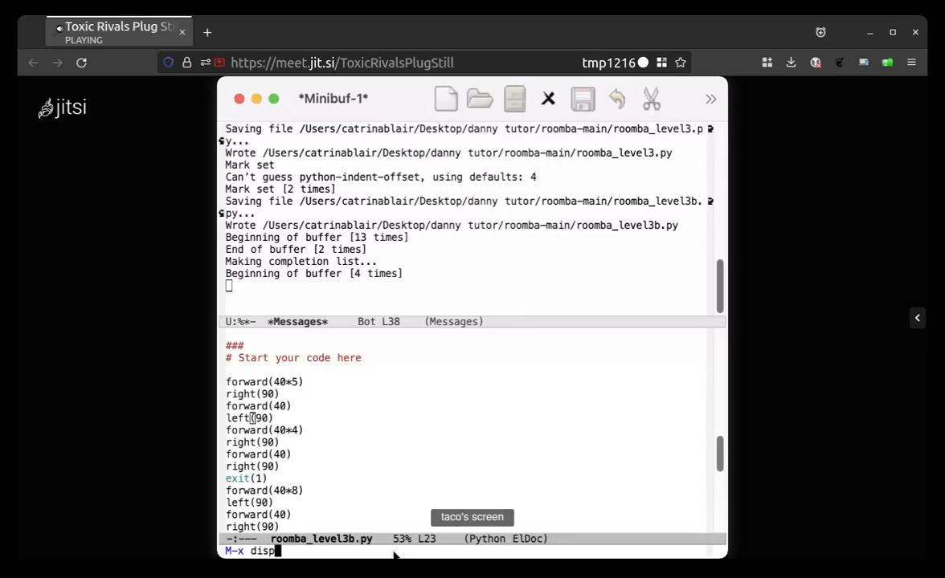
type("lay")
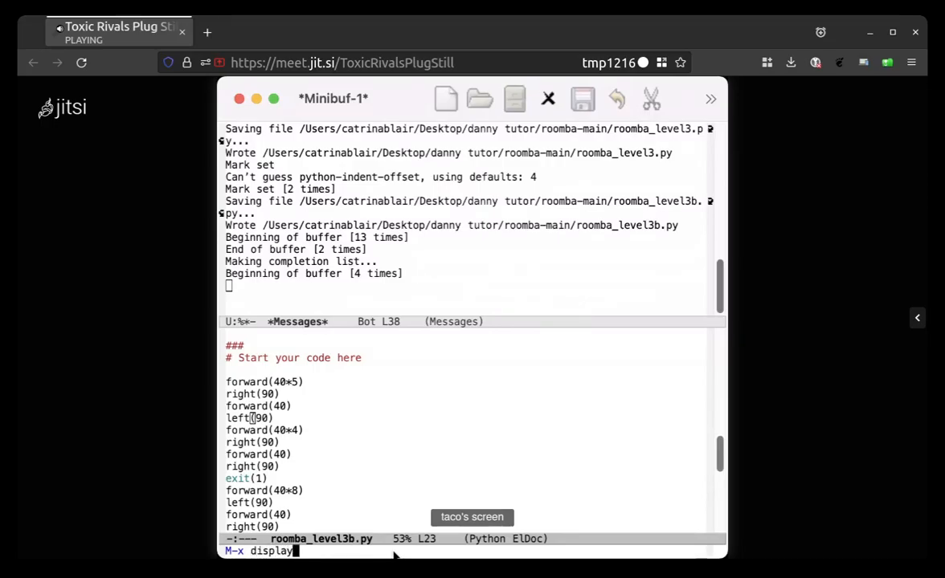
type("-")
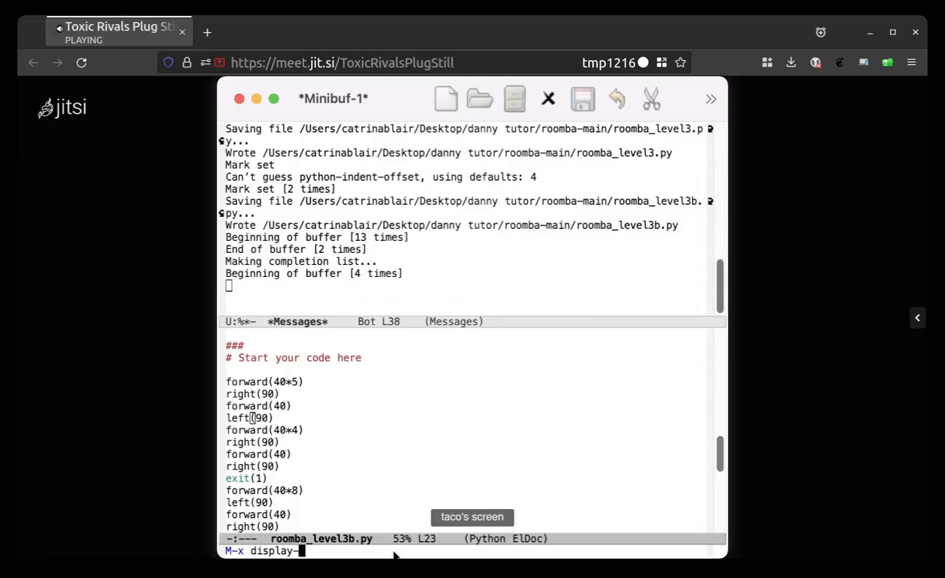
type("line")
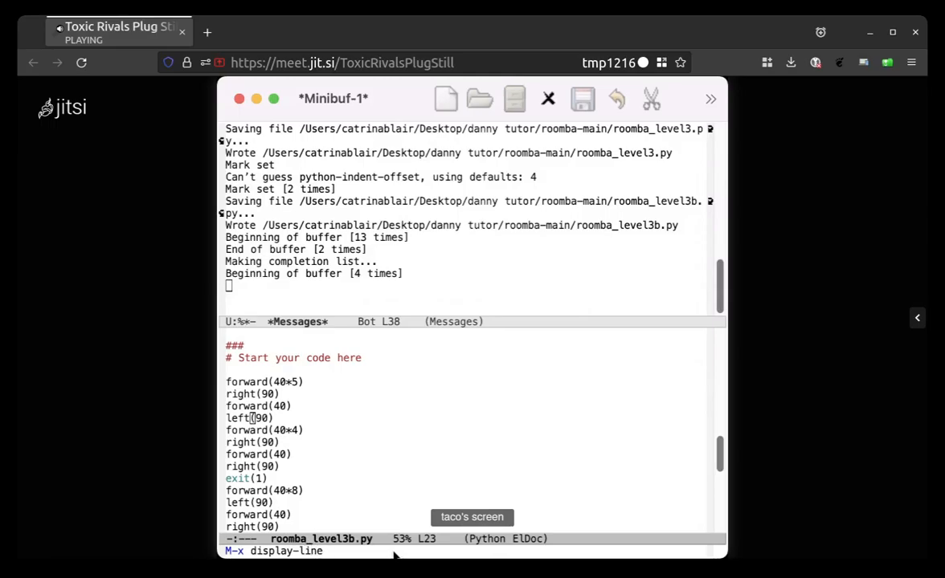
type("numbers-mode")
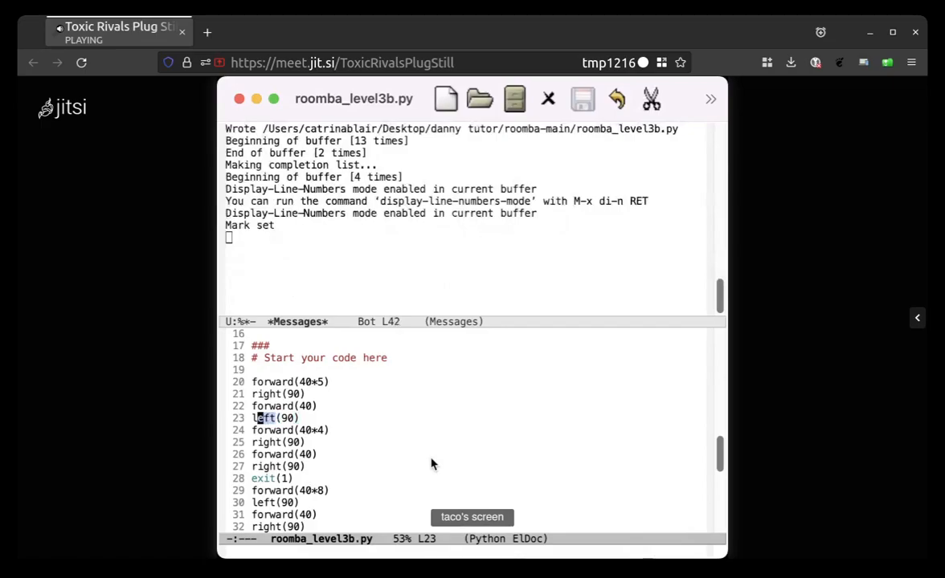
- Swap the turns: right(90) on line 23, left(90) on lines 25 and 27
type("right")
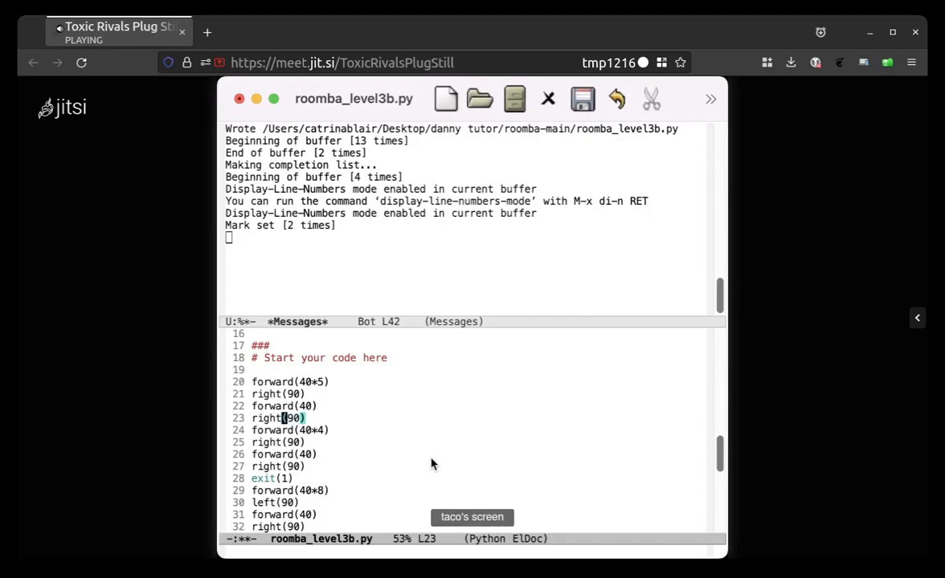
mouse_move(318, 377)
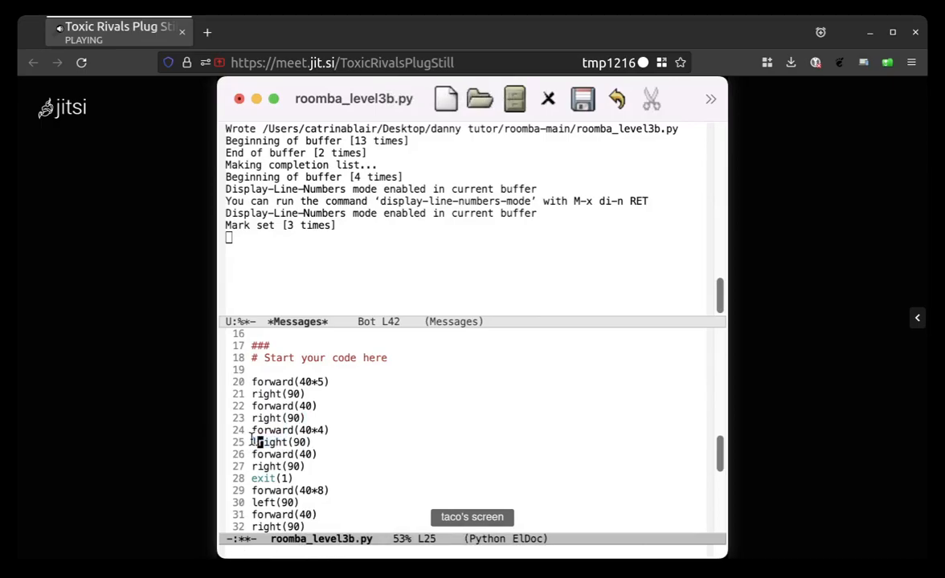
type("left")
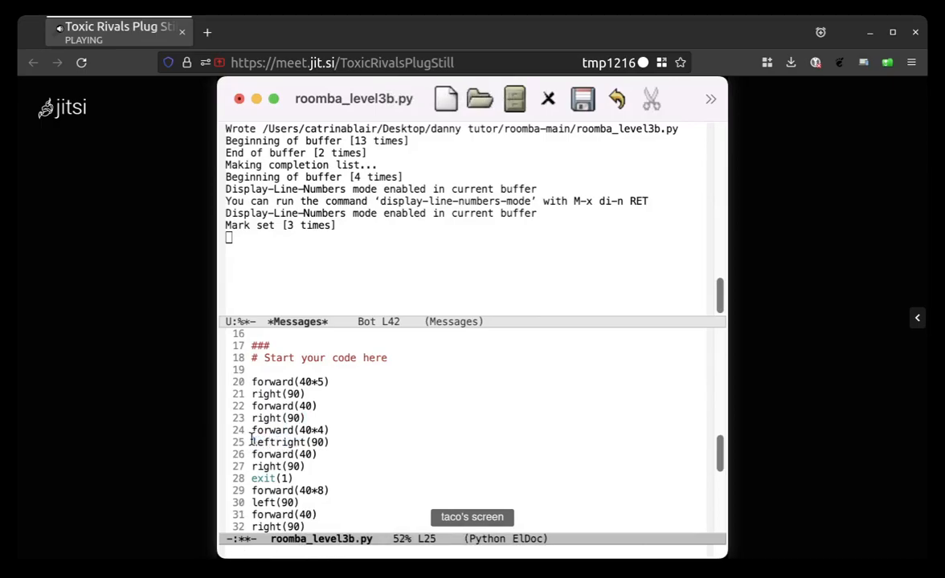
double_click(286, 442)
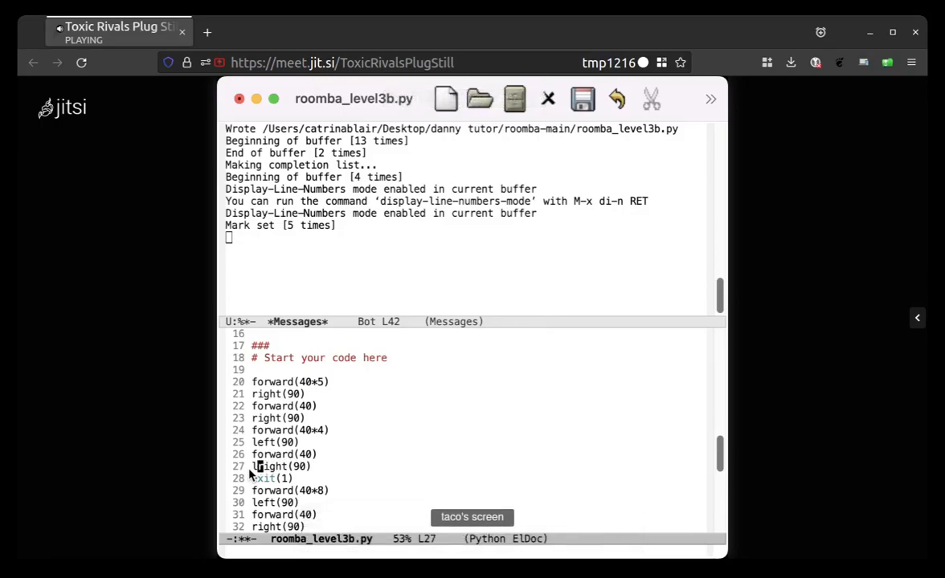
type("left")
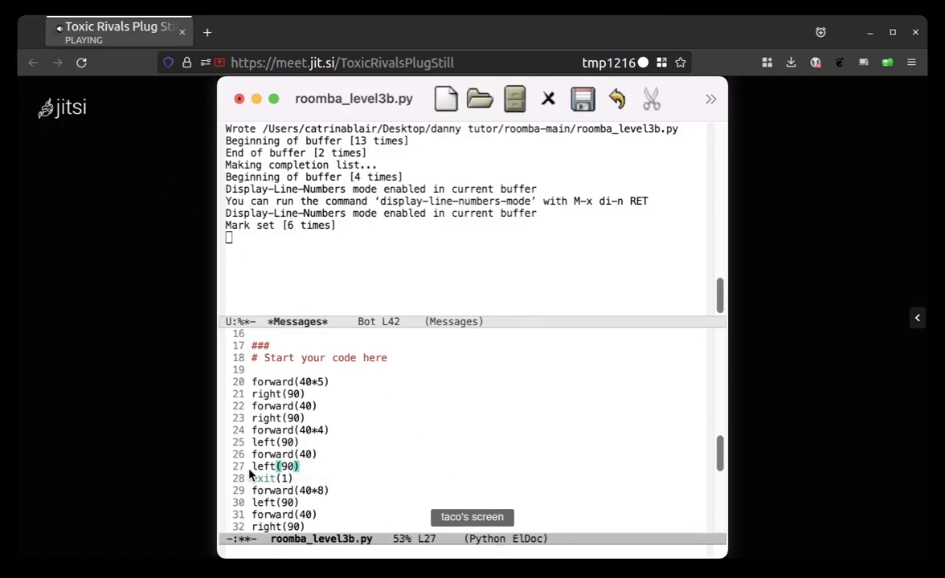
left_click(582, 100)
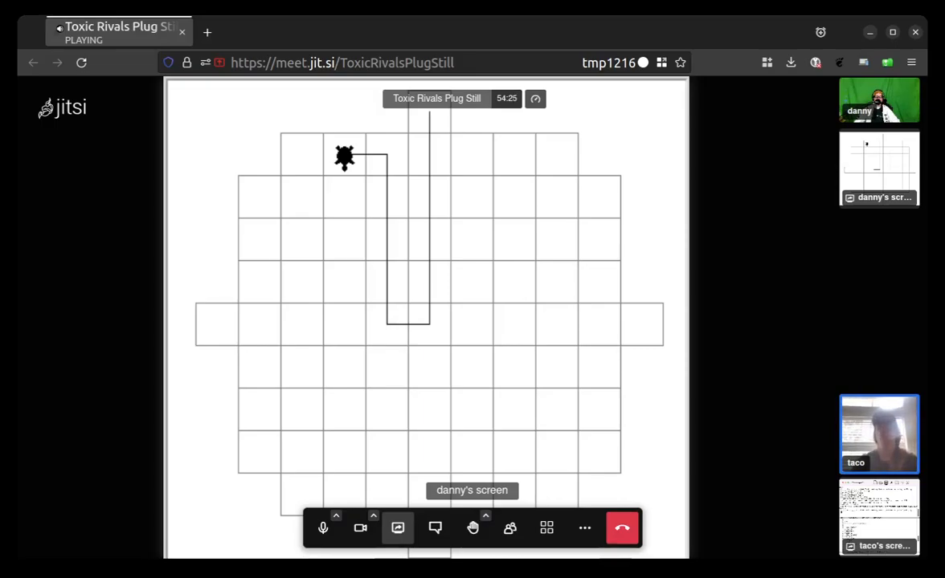
mouse_move(713, 552)
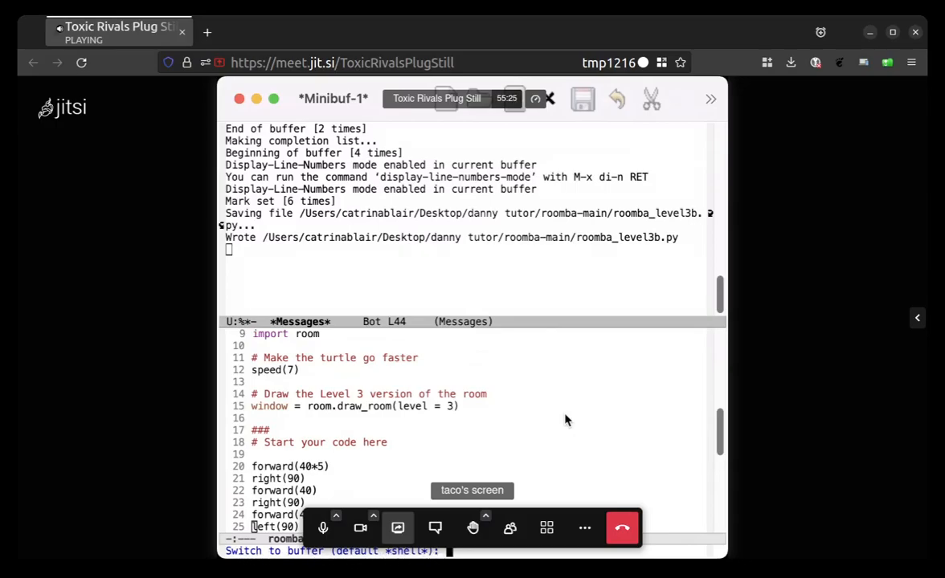
mouse_move(807, 381)
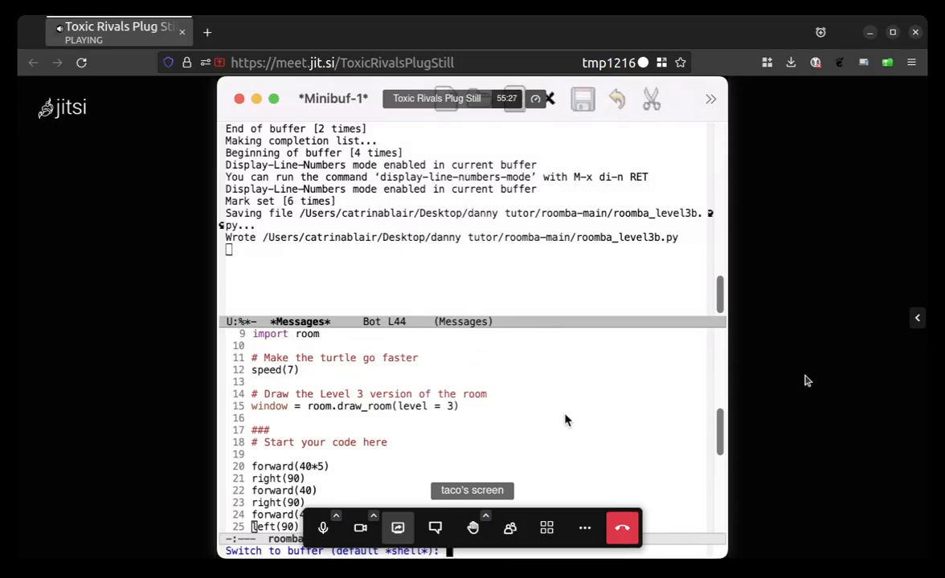
- Confirm the switch to the default *shell* buffer after saving
key("Return")
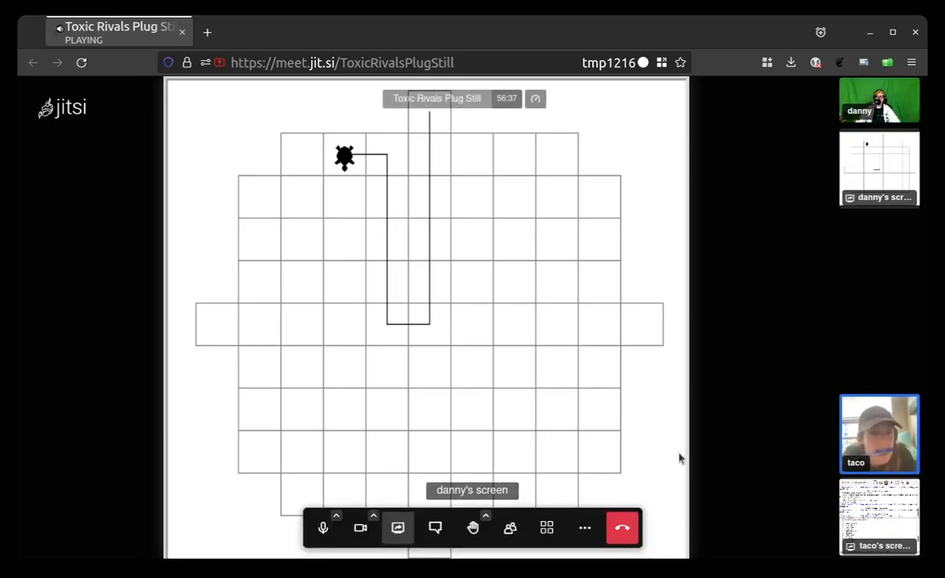
mouse_move(683, 411)
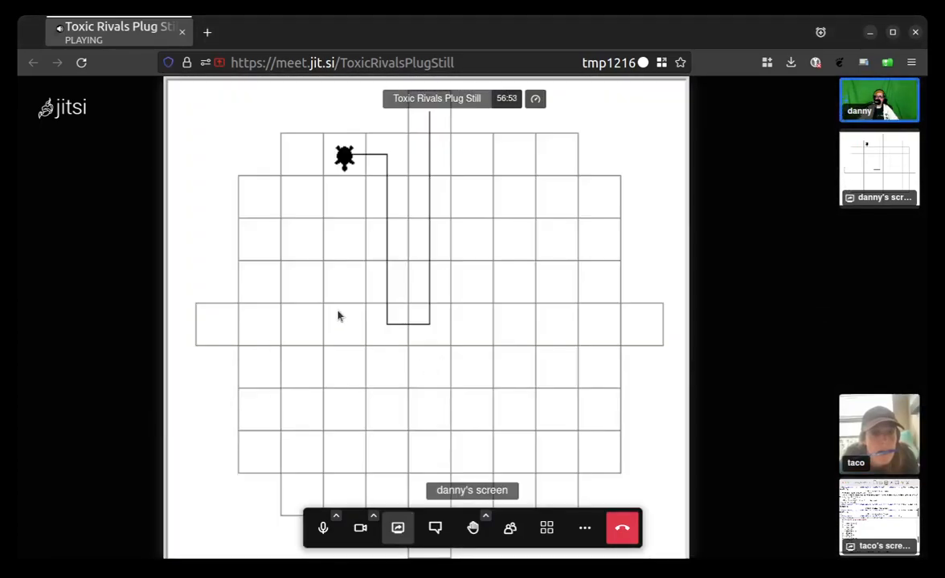
mouse_move(342, 336)
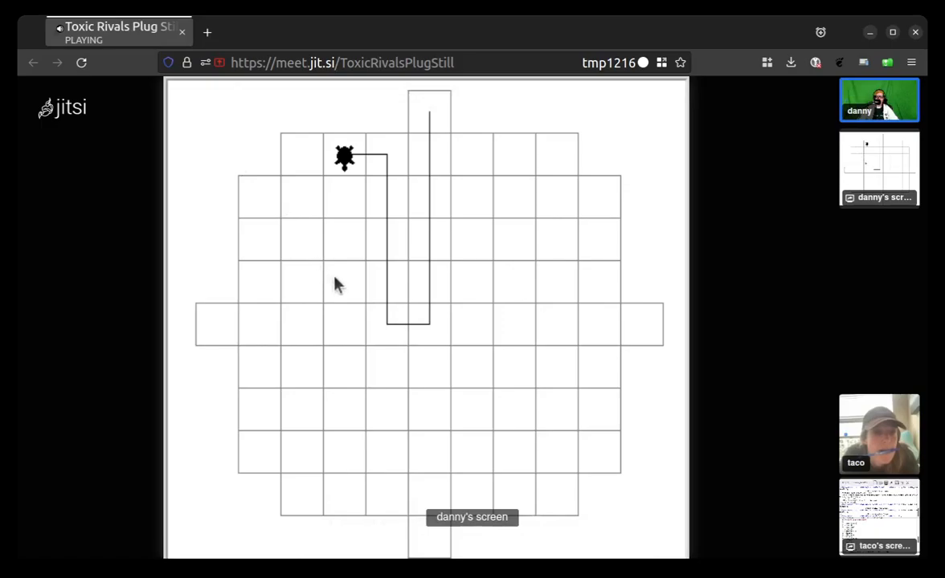
mouse_move(345, 331)
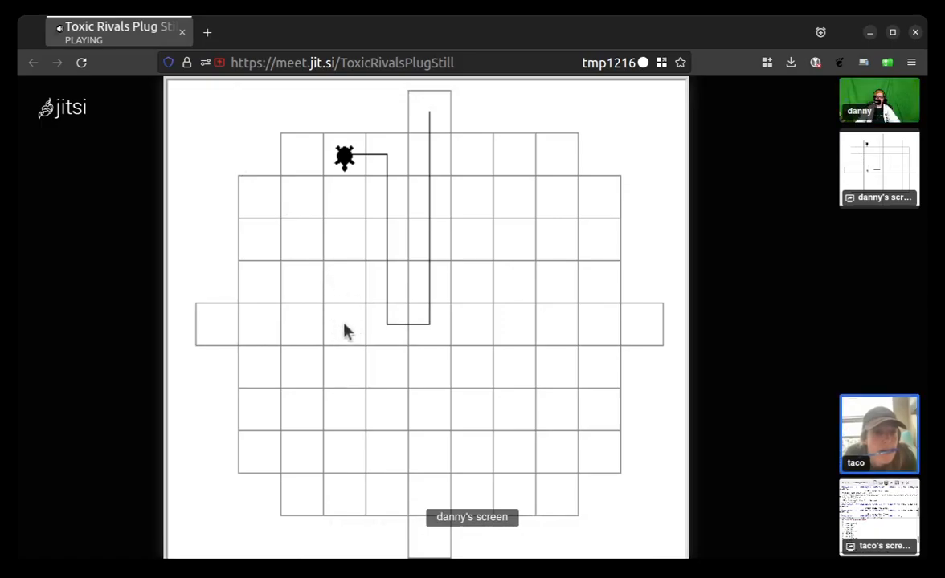
mouse_move(444, 184)
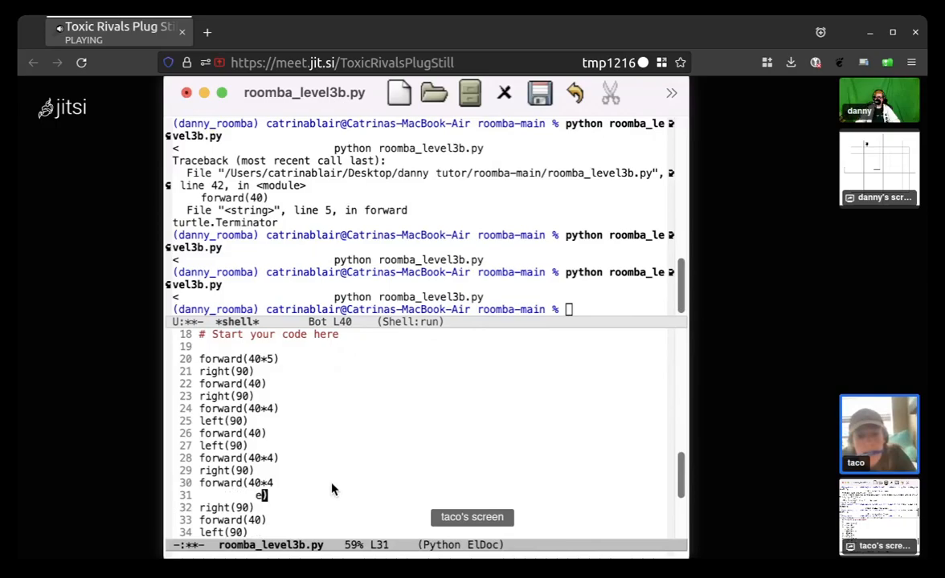
- Add exit(1) on line 31 after the forward(40*4) command
type("xit()")
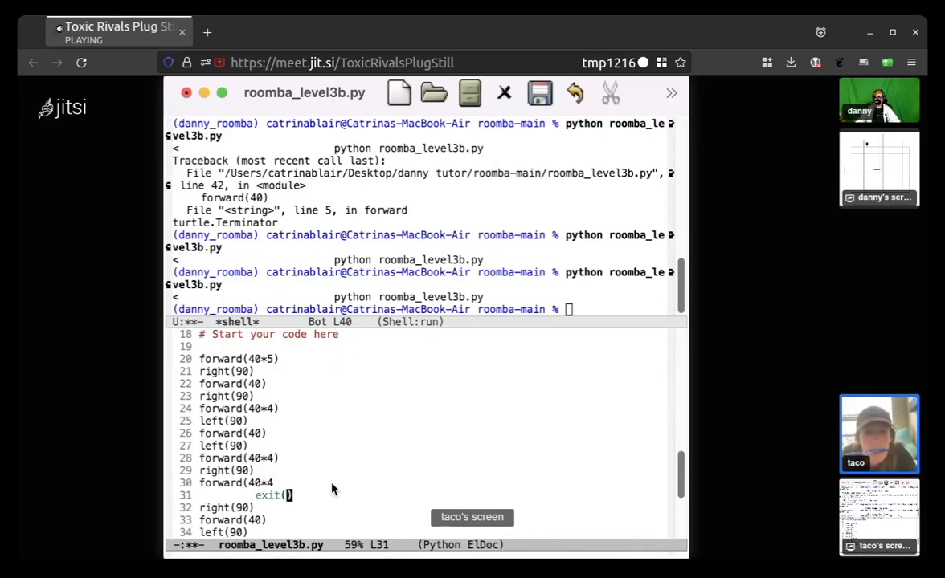
type("1")
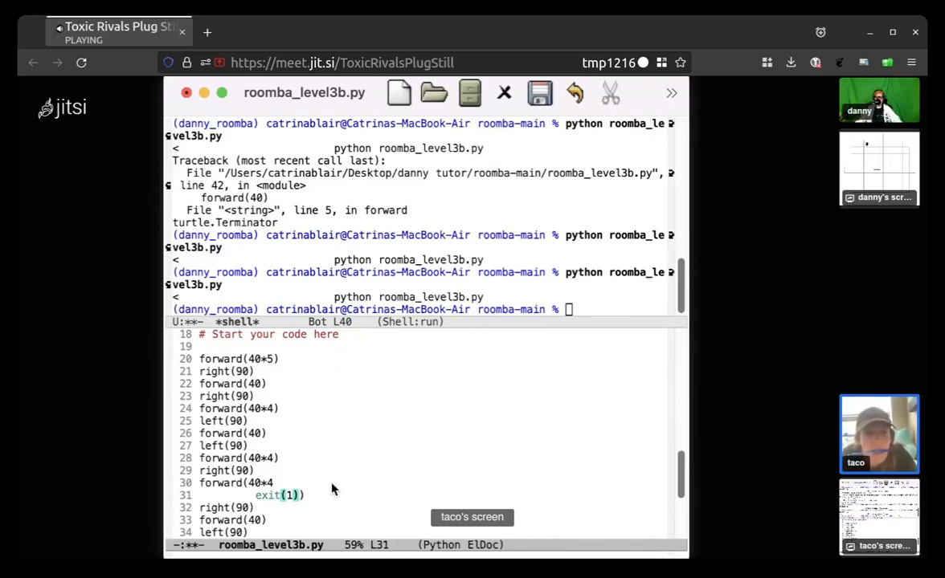
mouse_move(264, 518)
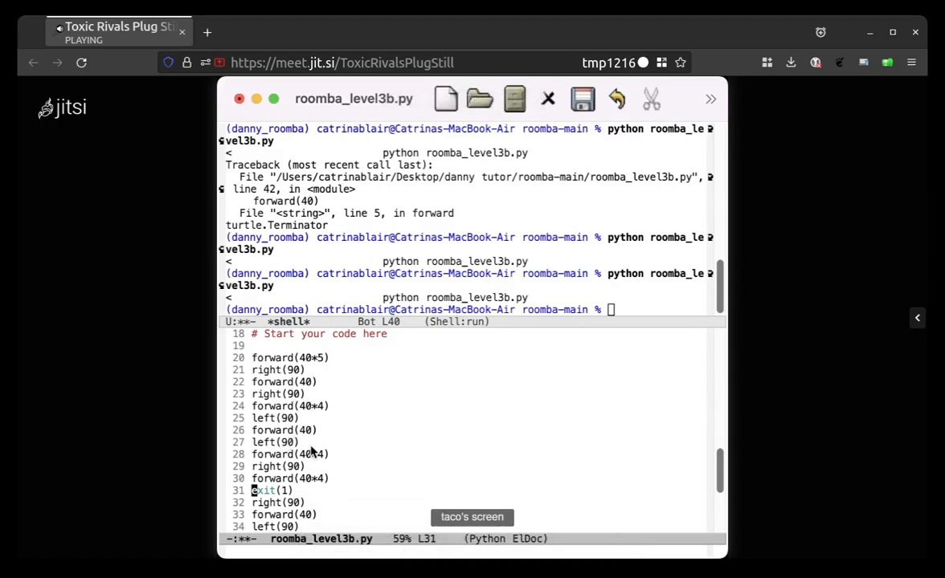
mouse_move(329, 456)
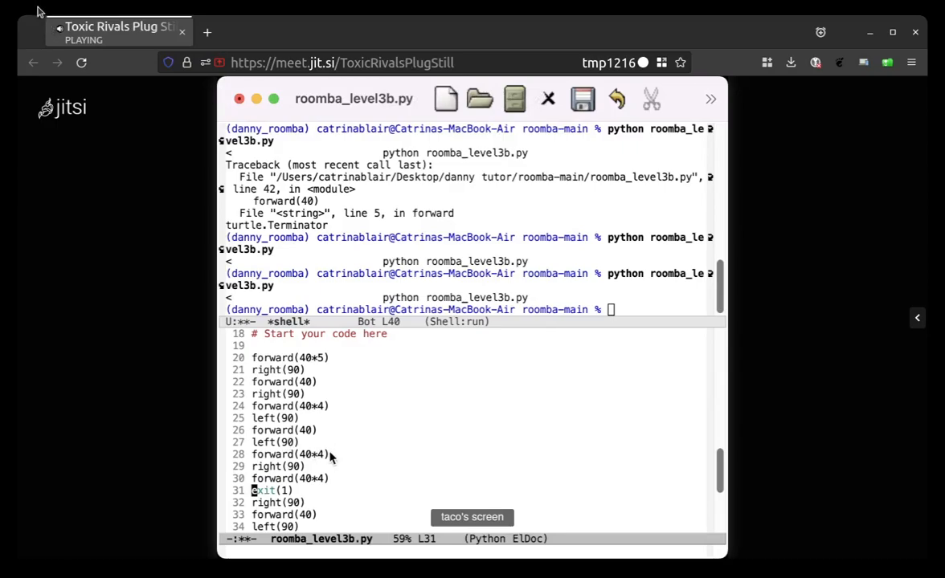
- Remove the leading indentation so exit(1) starts at column zero
left_click(325, 455)
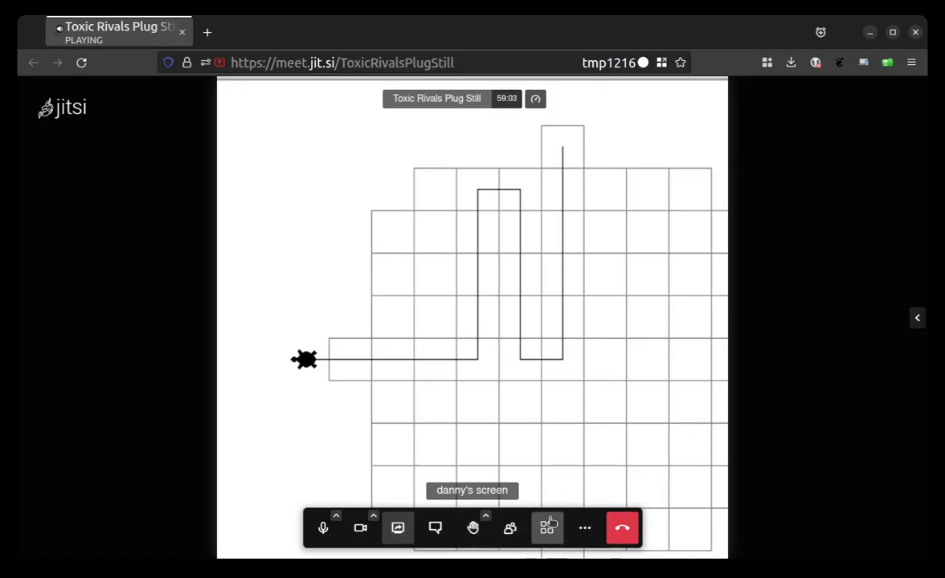
- Run python roomba_level3b.py from the shell and view the turtle path
left_click(546, 527)
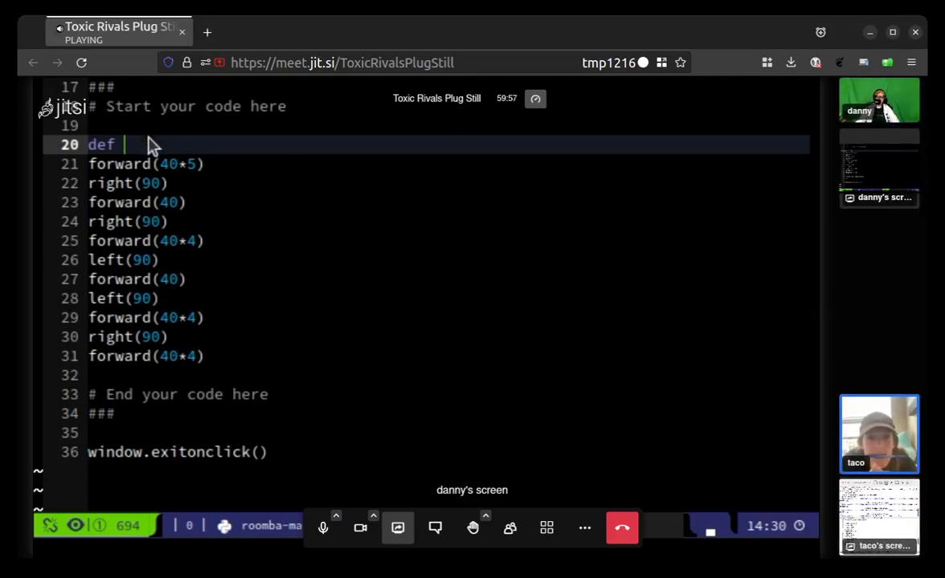
- Define def one_quarter(): on line 20 above the turtle commands
key("ctrl+space")
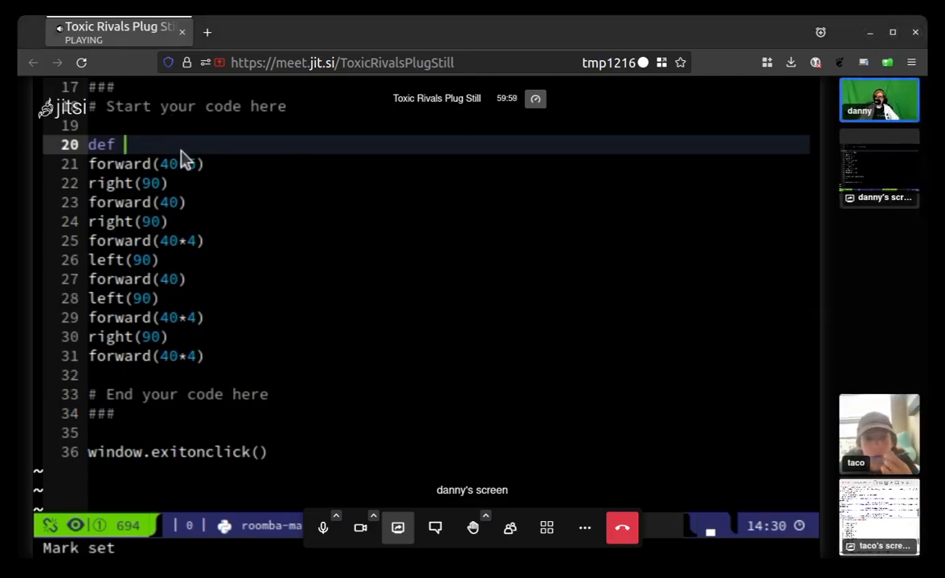
type("one_qua")
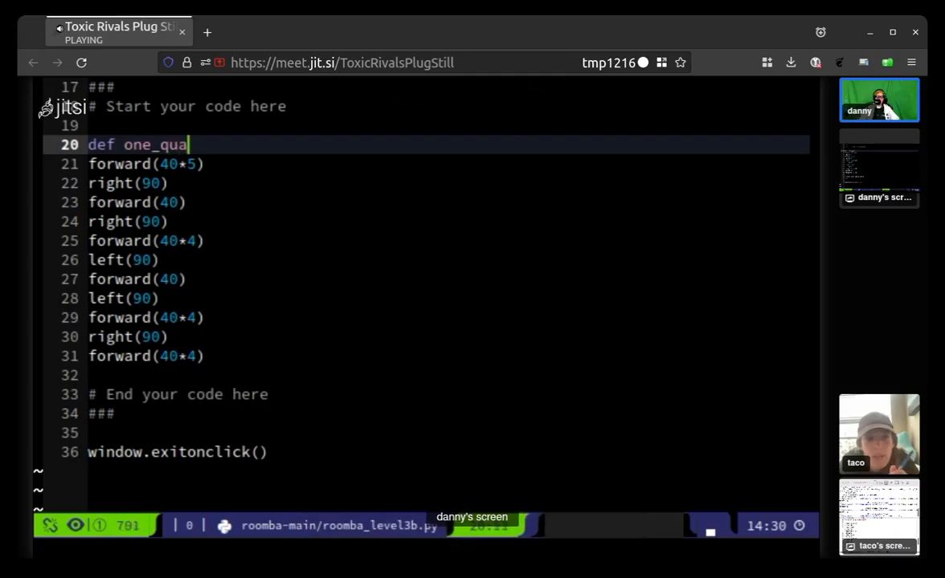
type("rter():")
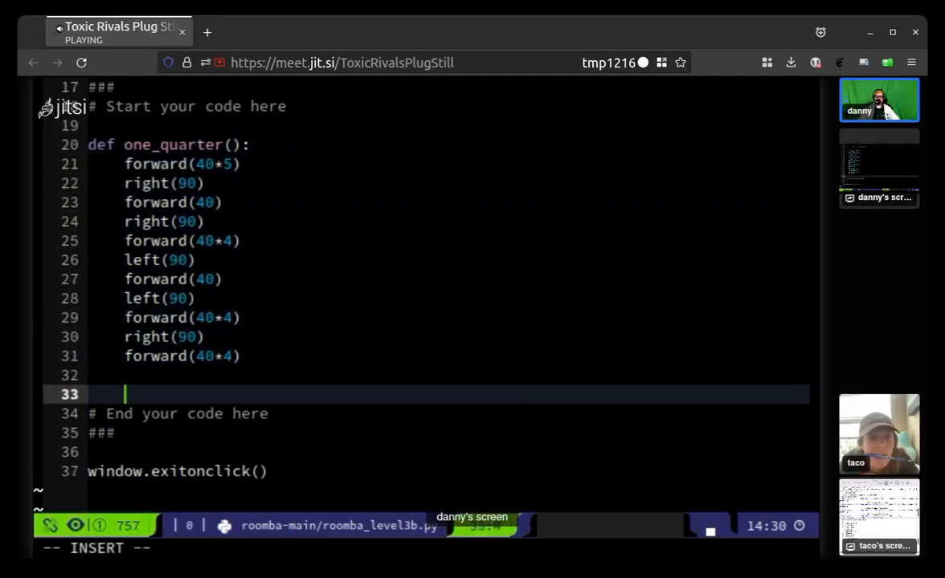
- Add a one_quarter() call below the function, then leave the video meeting
type("o")
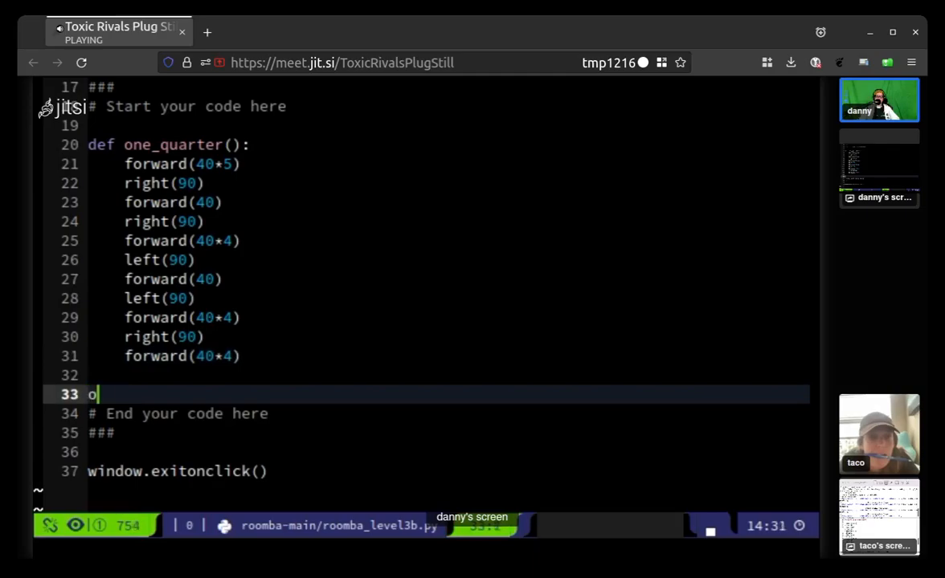
type("ne_qu")
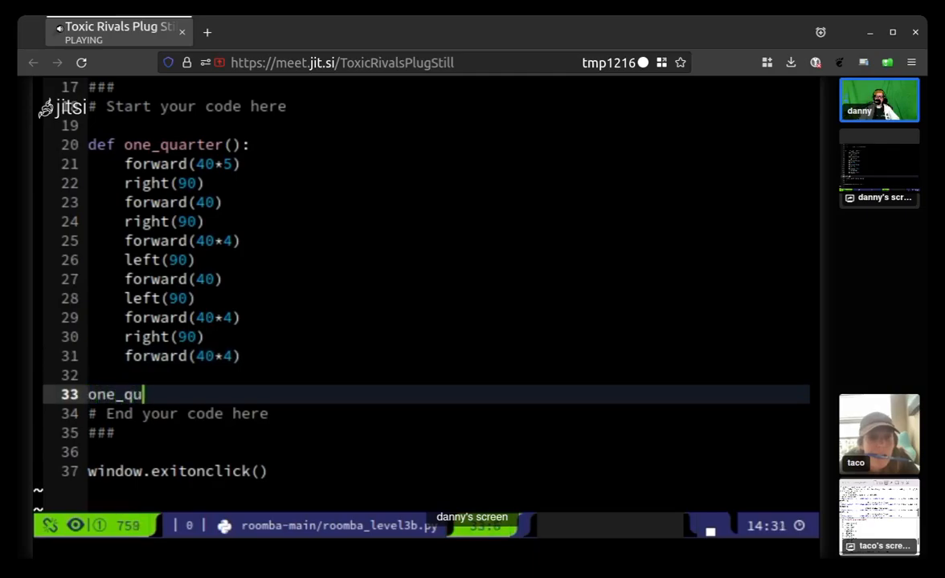
type("arter()")
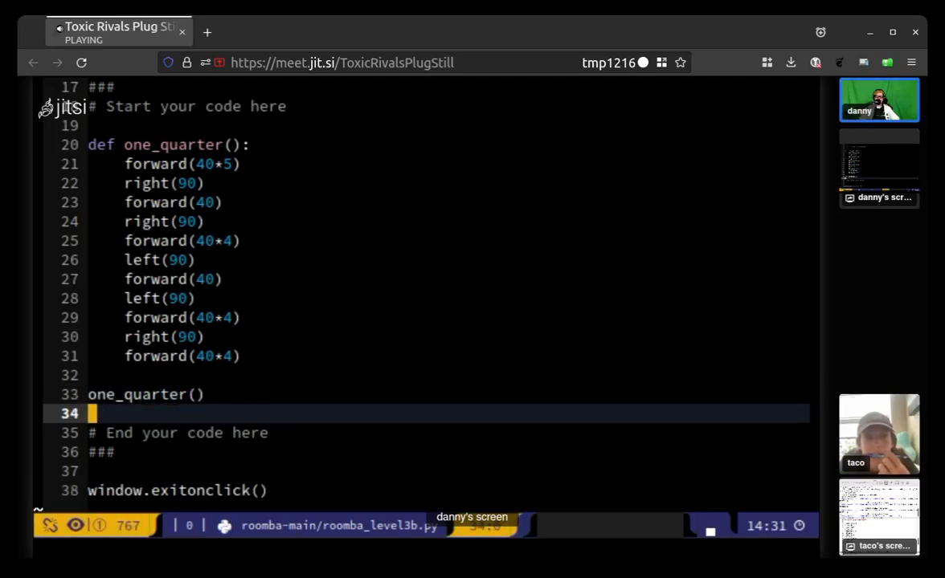
key("ctrl+s")
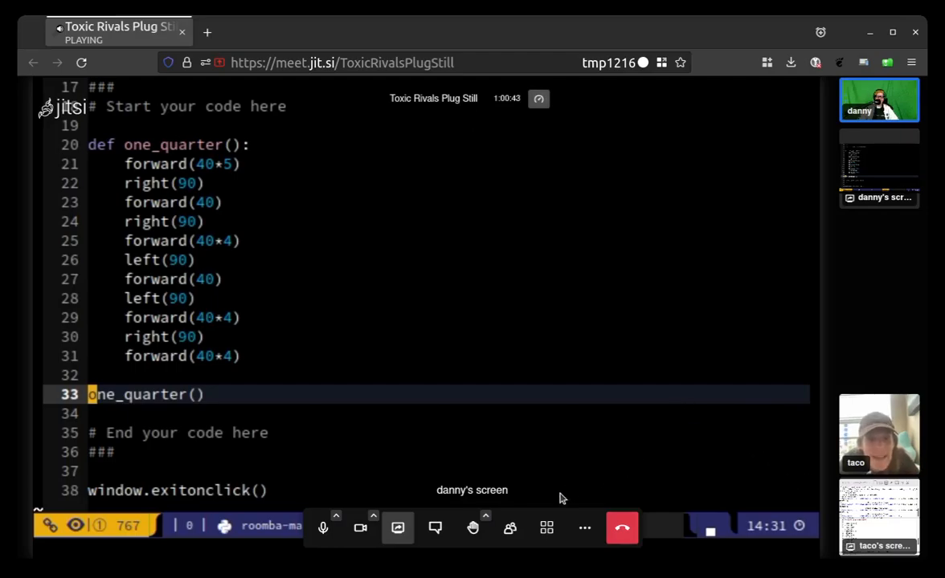
mouse_move(622, 527)
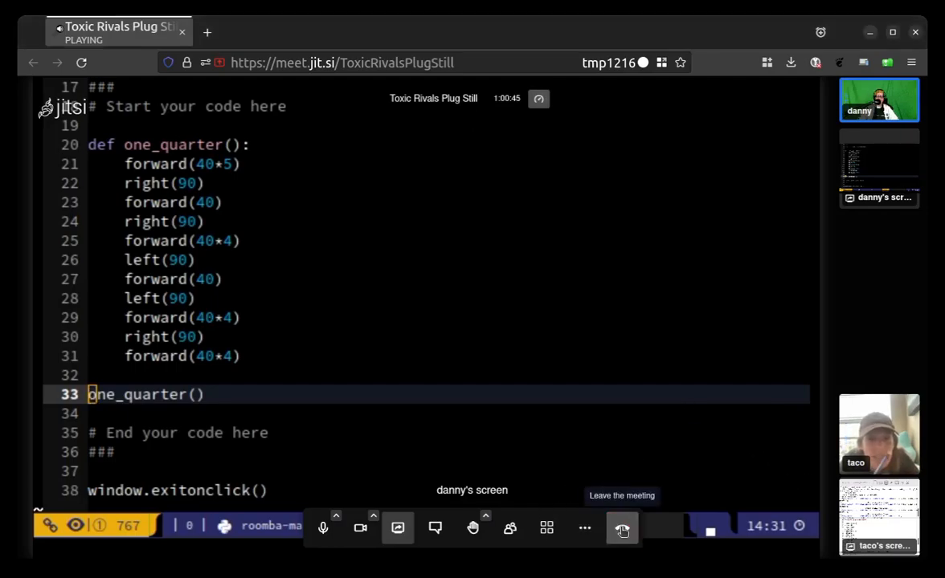
left_click(622, 495)
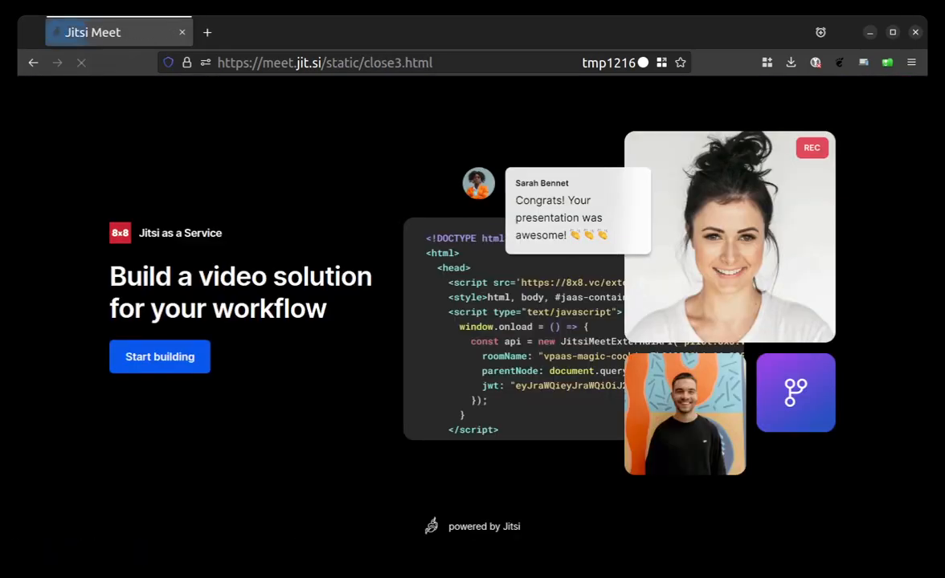